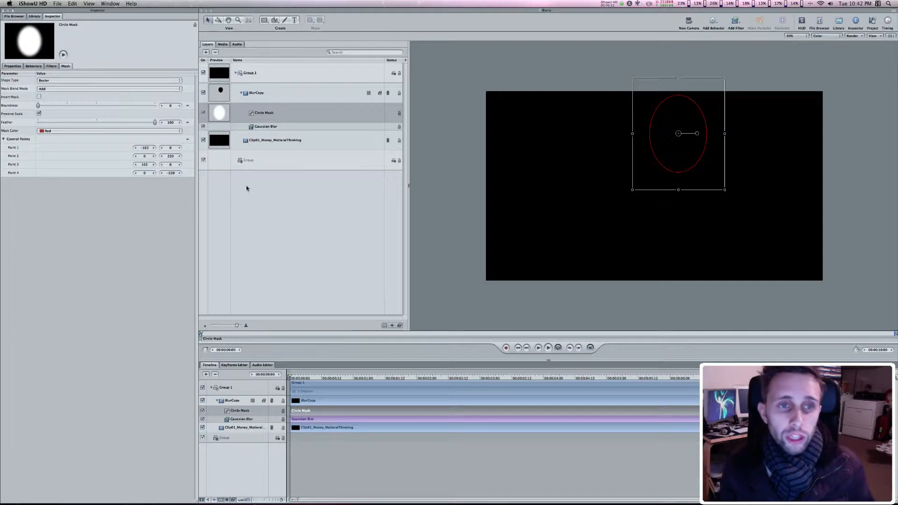
mouse_move(280, 191)
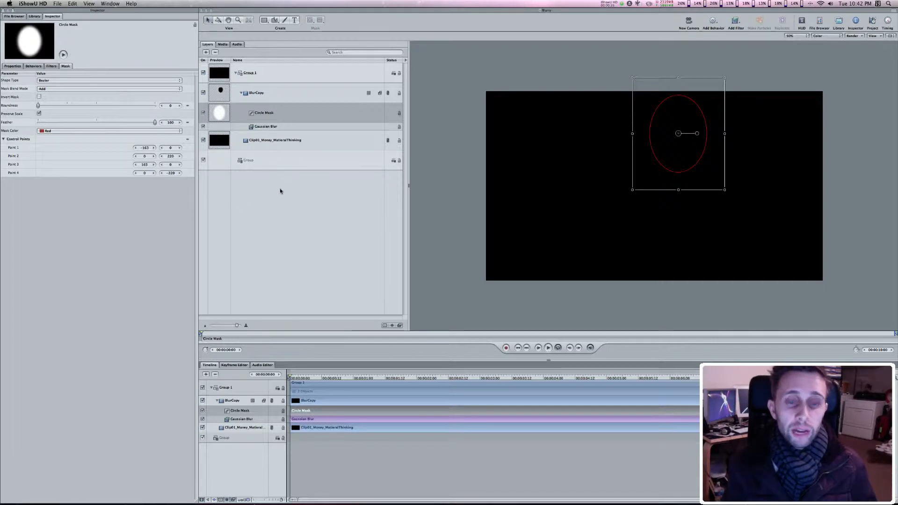
mouse_move(271, 179)
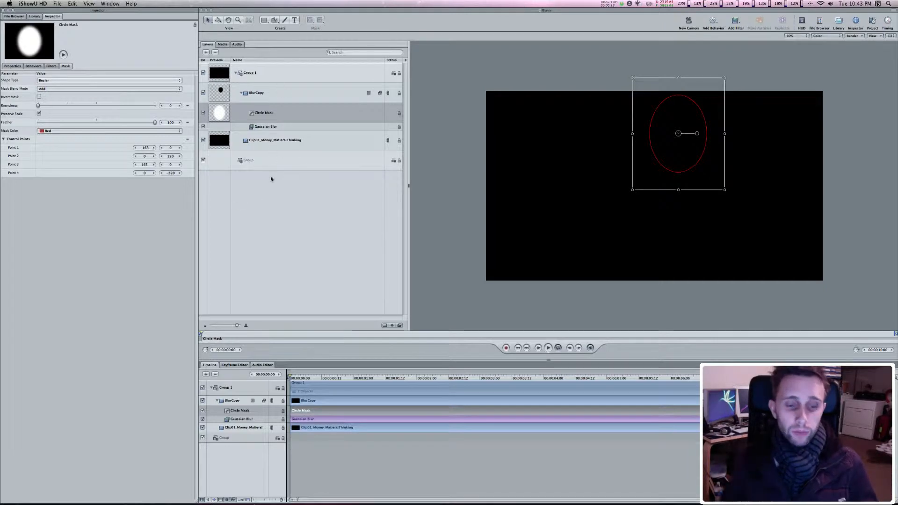
Place the blurred oval mask over the man's face for the final frames of the clip
left_click(263, 112)
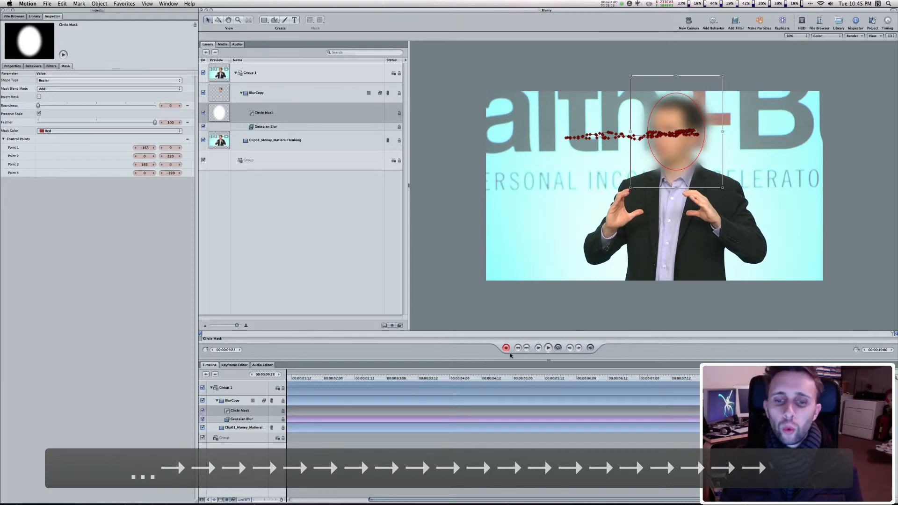
Disable keyframe recording, save the project, and deselect all layers to preview the face blur
left_click(506, 347)
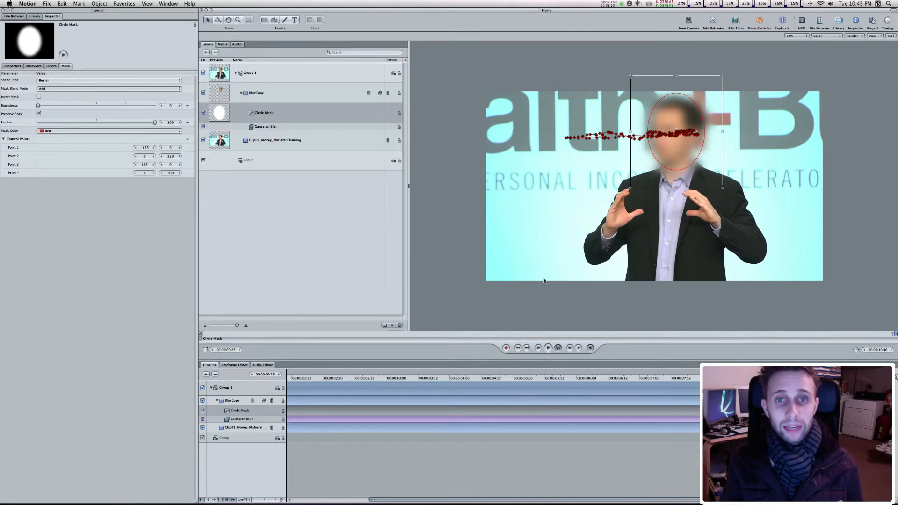
key("cmd+s")
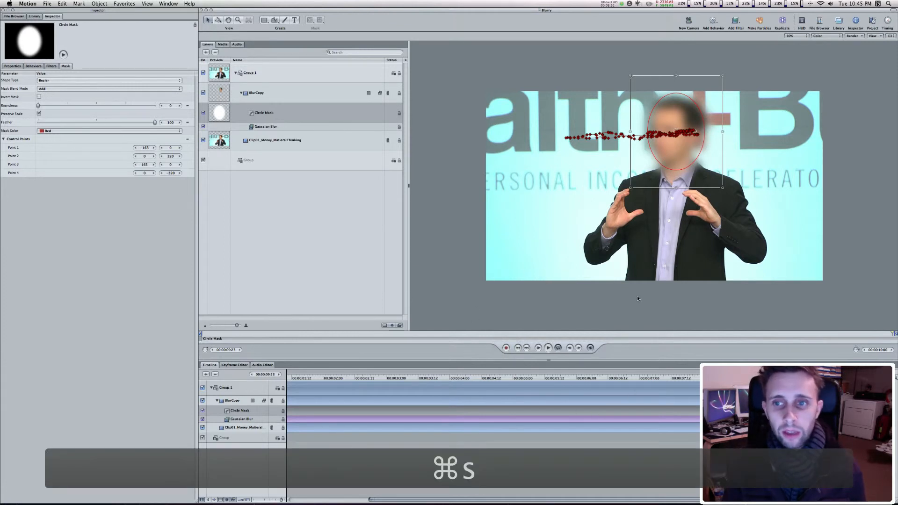
key("cmd+s")
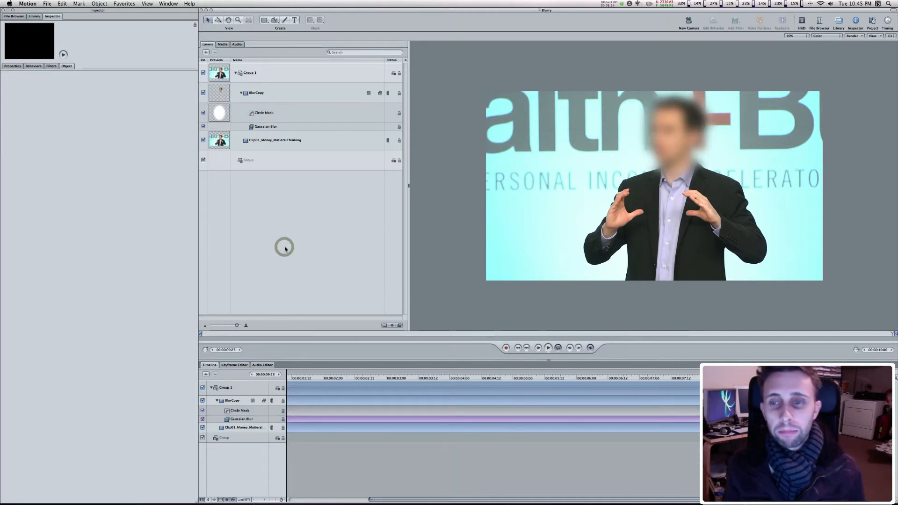